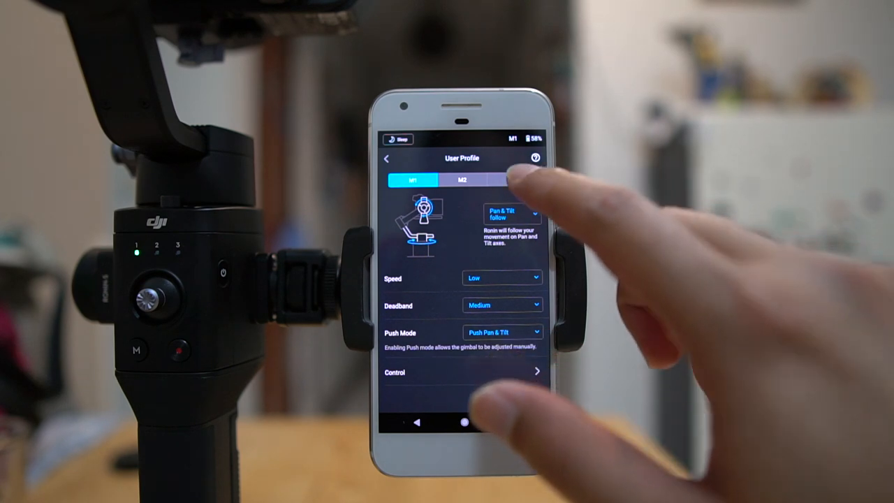
- Select user profile M3 and set its follow mode to 3D Roll 360
left_click(511, 180)
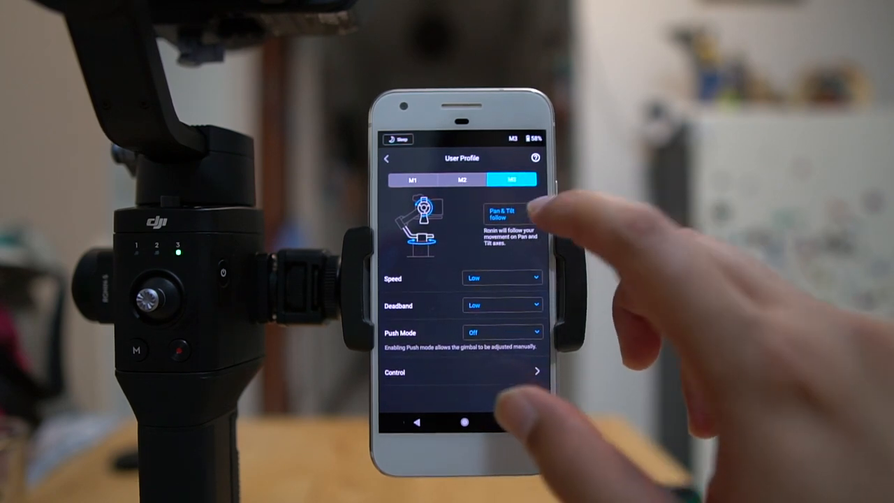
left_click(501, 213)
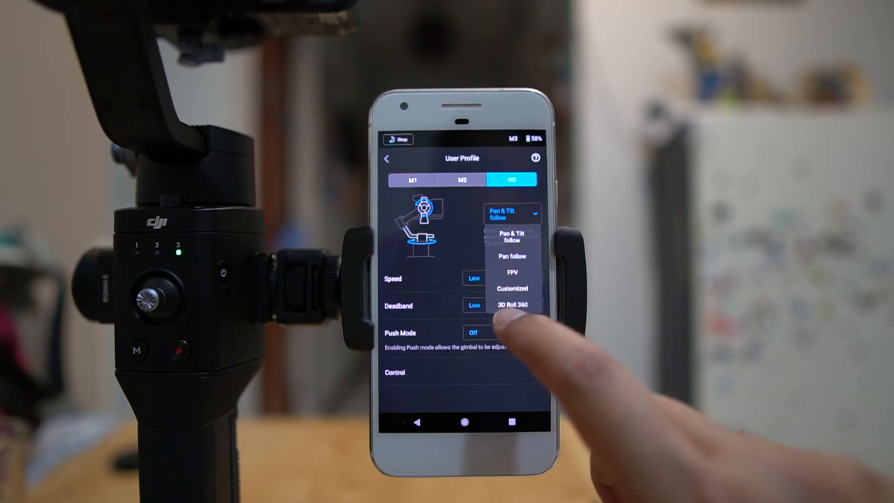
left_click(513, 303)
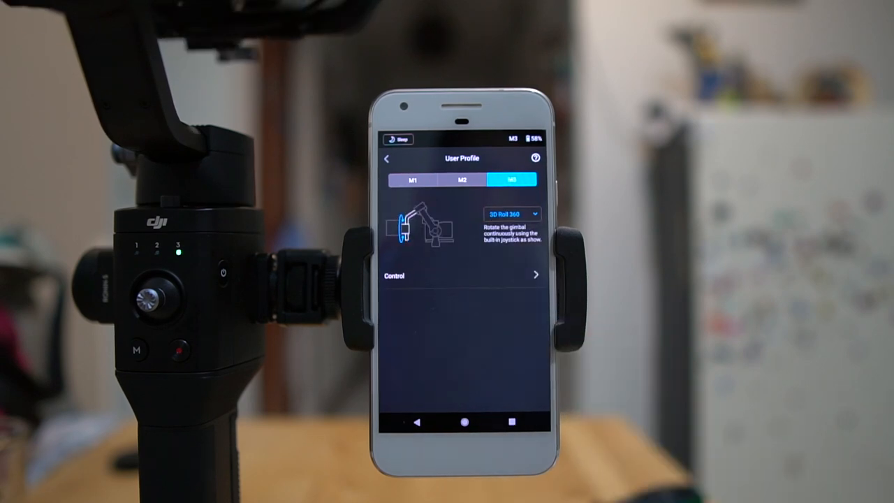